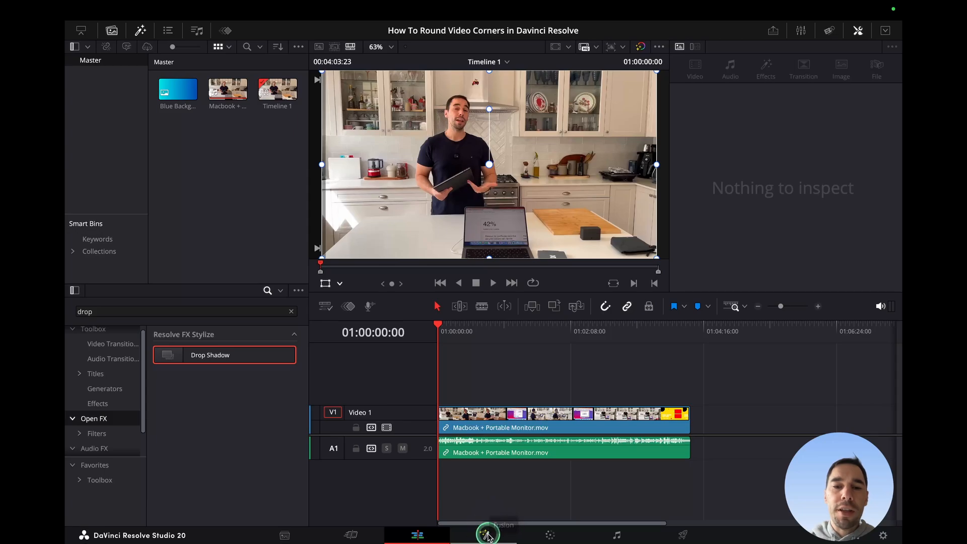
# Step: Switch to the Fusion page to show the kitchen clip's MediaIn1–MediaOut1 node graph
pyautogui.click(488, 534)
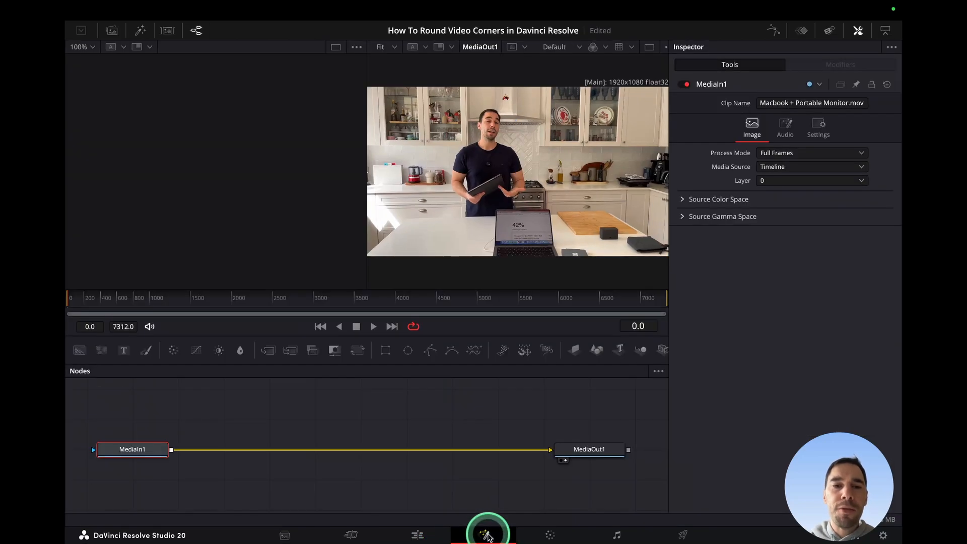
pyautogui.moveTo(384, 350)
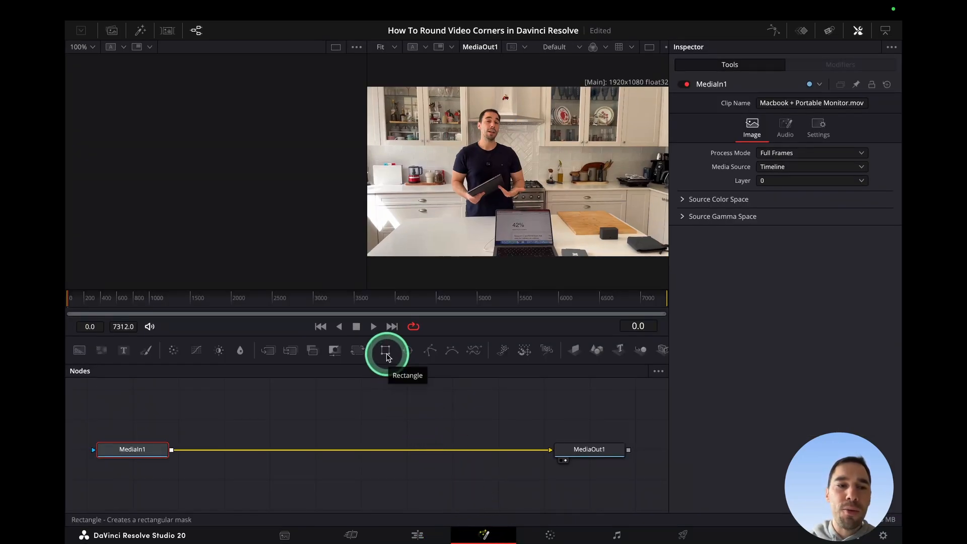
# Step: Add a Rectangle mask on MediaIn1 at full-frame width and height 1.0 with corner radius 0.25
pyautogui.click(385, 350)
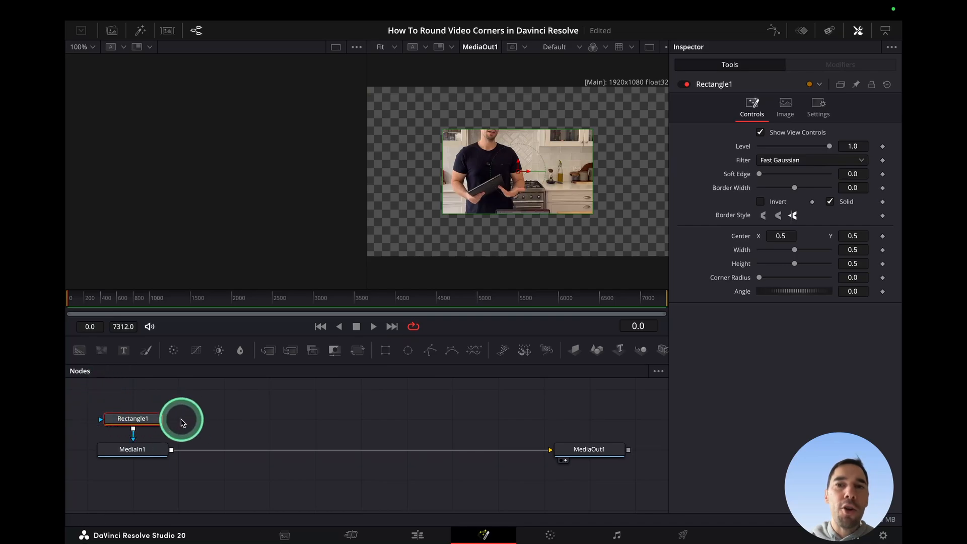
pyautogui.moveTo(190, 423)
pyautogui.write('1')
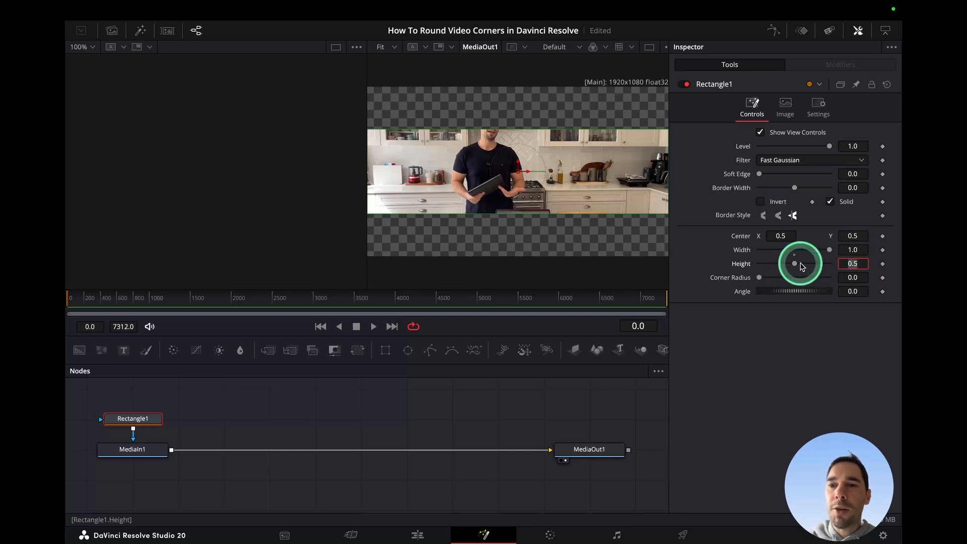
pyautogui.moveTo(794, 263); pyautogui.dragTo(863, 264)
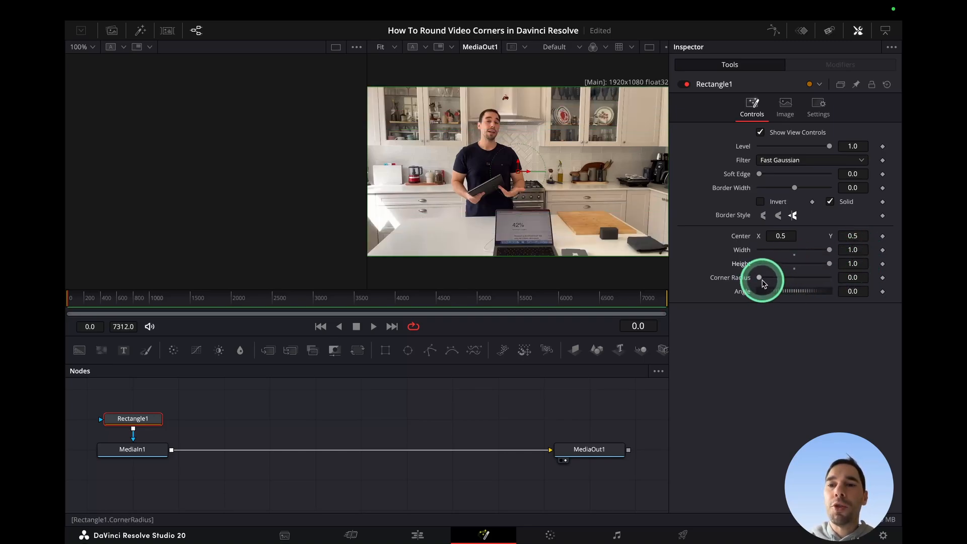
pyautogui.moveTo(758, 277); pyautogui.dragTo(812, 281)
pyautogui.write('0.25')
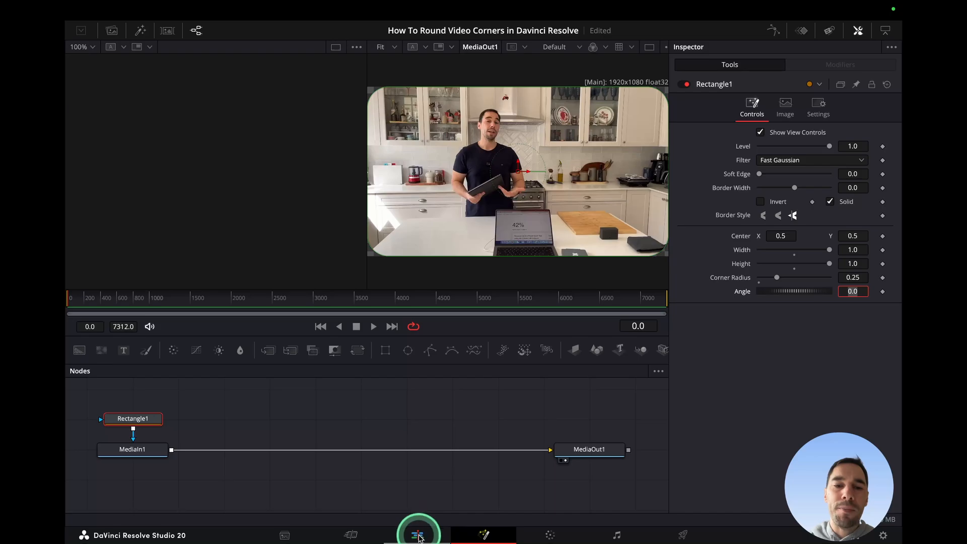
# Step: On the Edit page, place the kitchen clip on Video 2 with Blue Background.png on Video 1
pyautogui.click(350, 534)
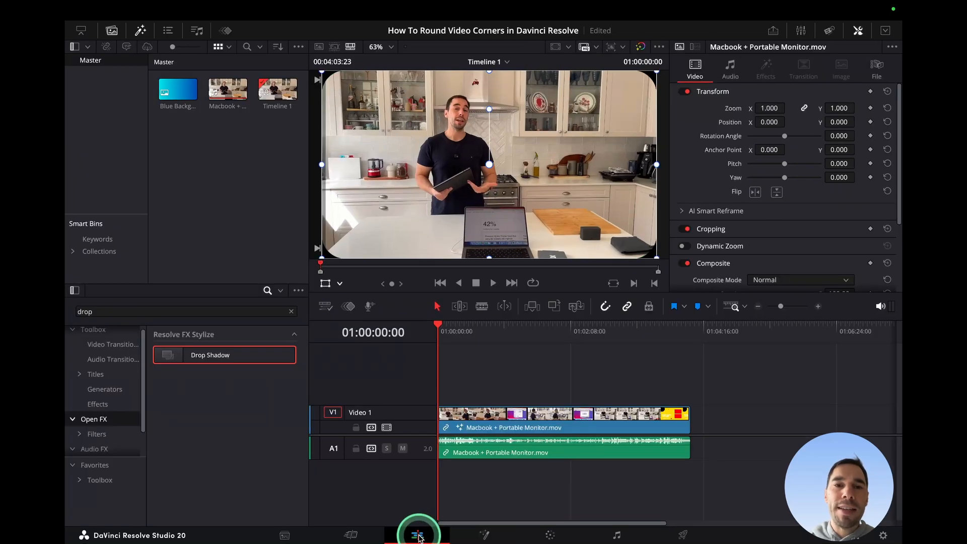
pyautogui.click(527, 419)
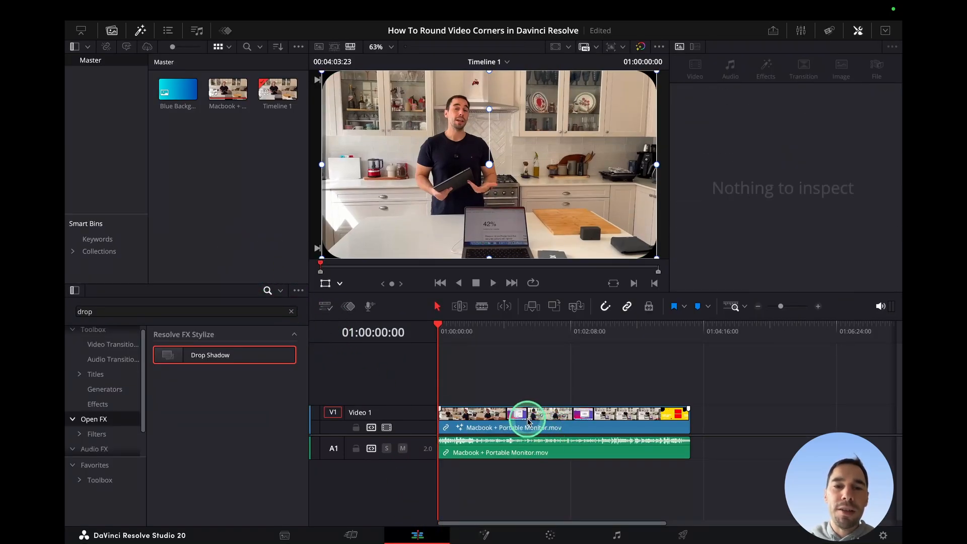
pyautogui.click(499, 412)
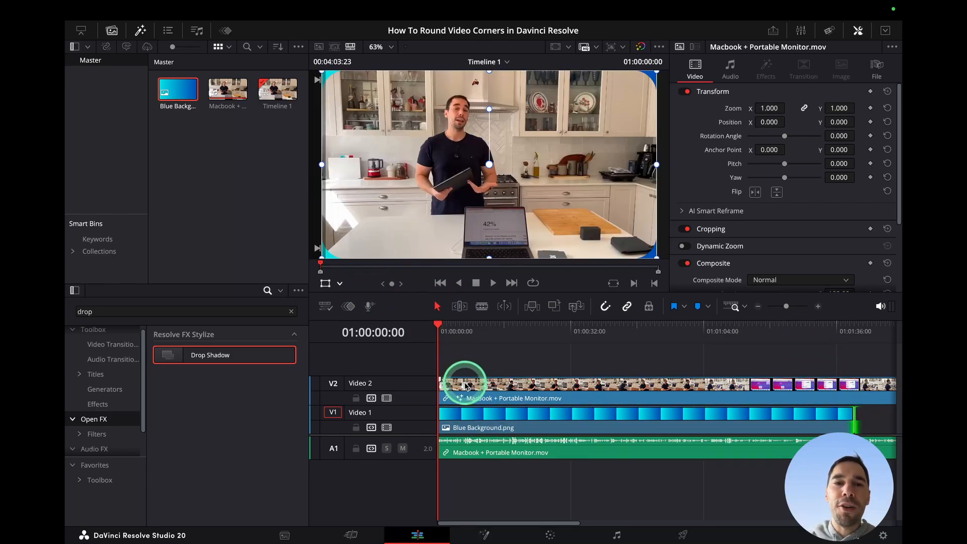
# Step: Scale the kitchen clip to 0.9 using the Transform viewer overlay handles
pyautogui.click(339, 282)
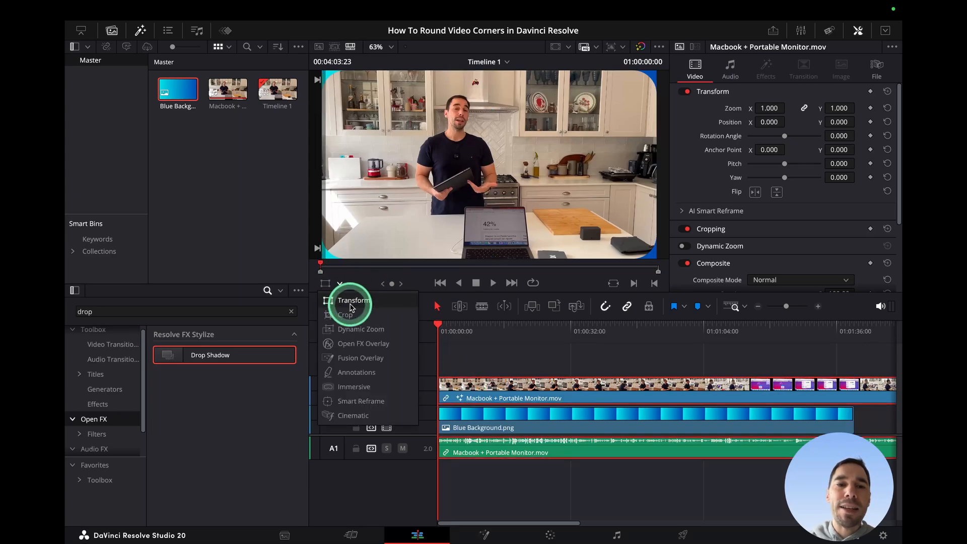
pyautogui.click(352, 300)
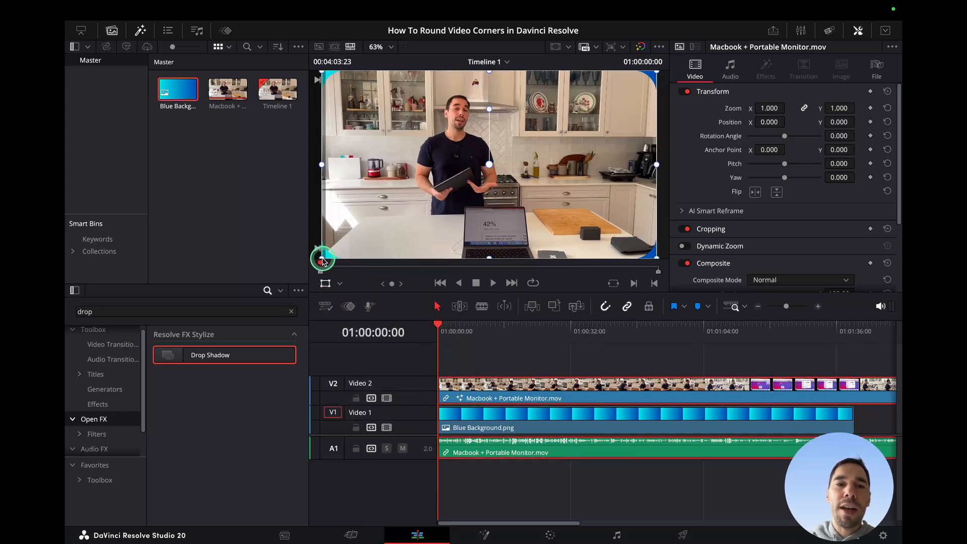
pyautogui.moveTo(321, 259); pyautogui.dragTo(338, 250)
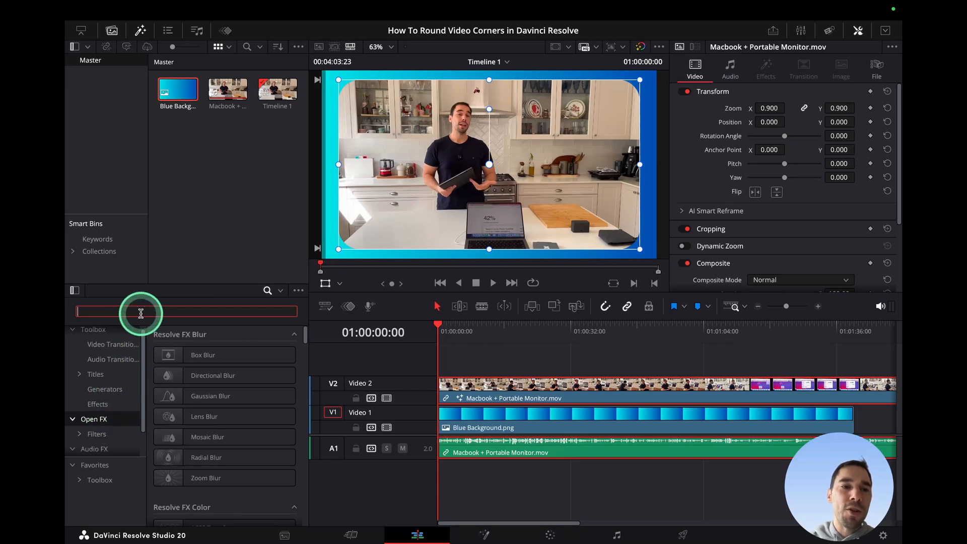
# Step: Apply the Drop Shadow effect, found by searching 'shadow', to the V2 kitchen clip
pyautogui.write('shadow')
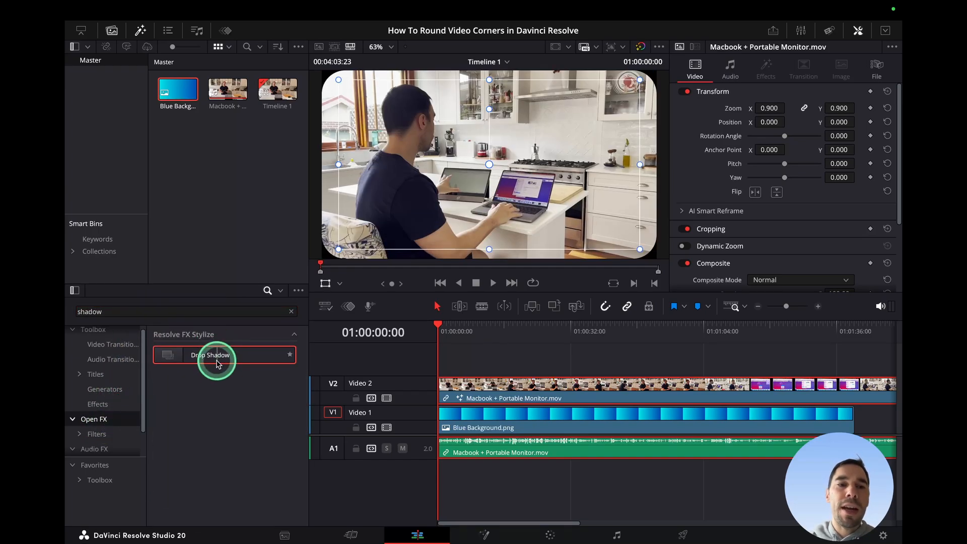
pyautogui.moveTo(216, 359); pyautogui.dragTo(542, 385)
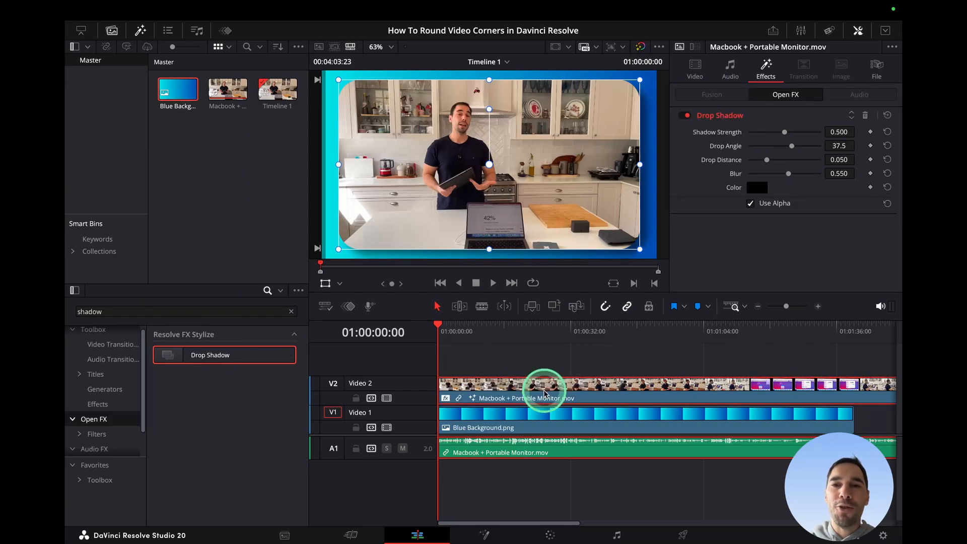